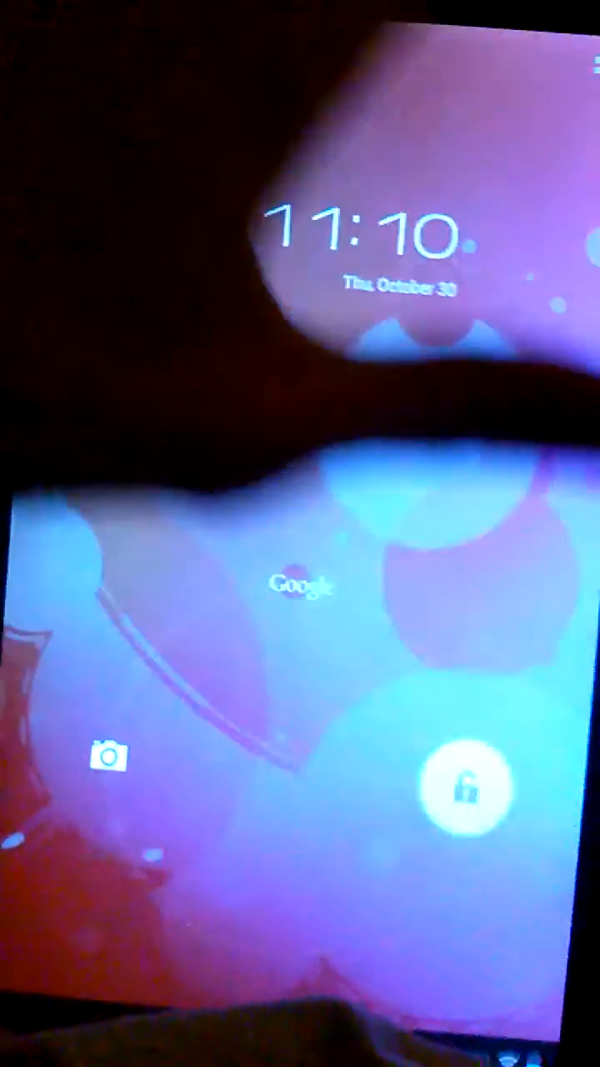
# Slide the padlock to unlock the tablet, revealing the bubble-wallpaper home screen.
pyautogui.click(467, 787)
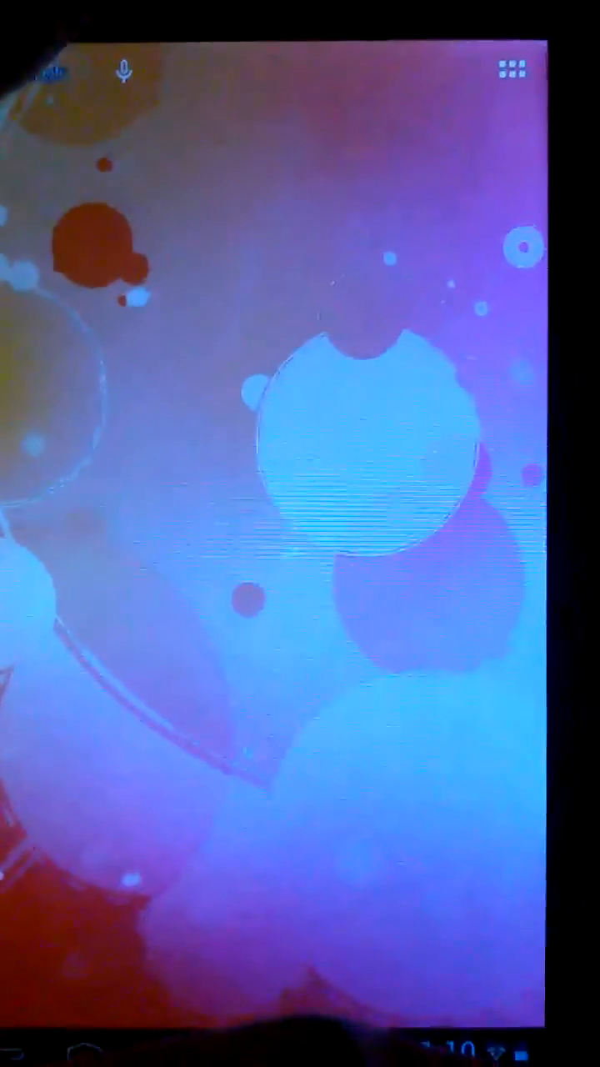